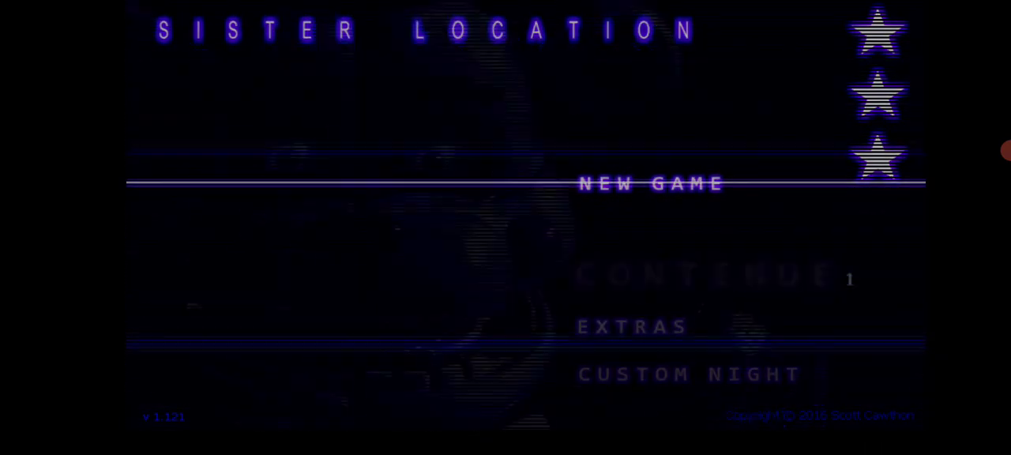
pyautogui.click(650, 183)
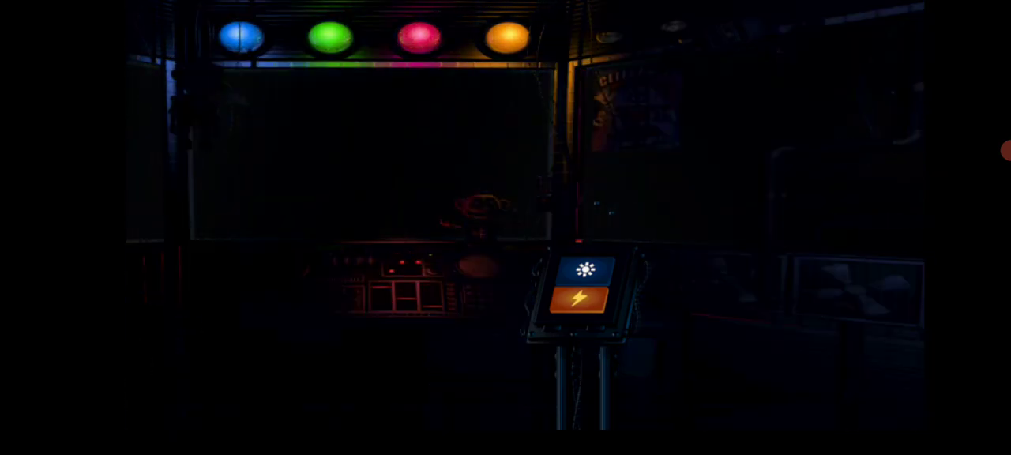
pyautogui.click(585, 267)
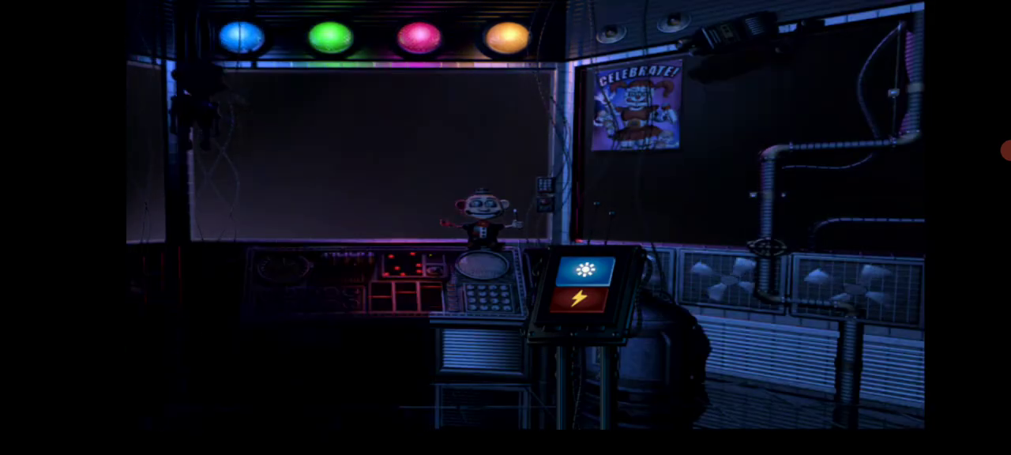
pyautogui.click(575, 302)
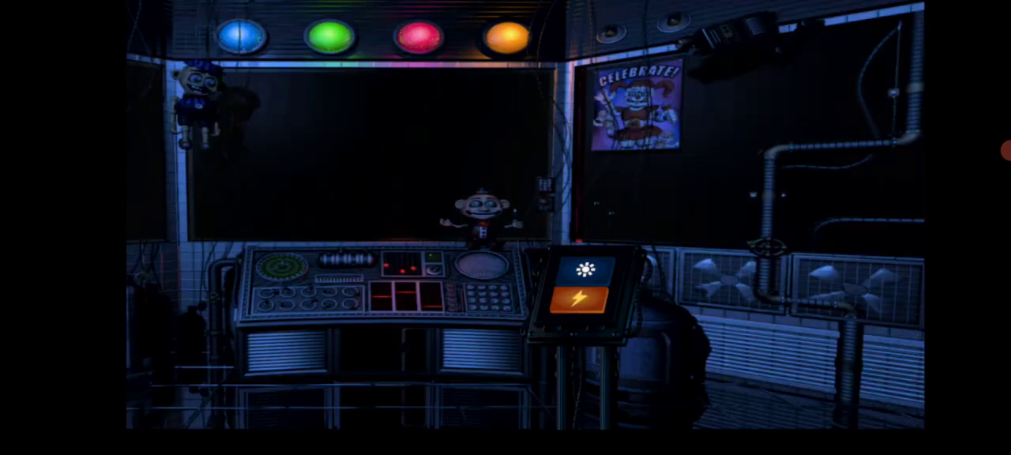
pyautogui.click(583, 272)
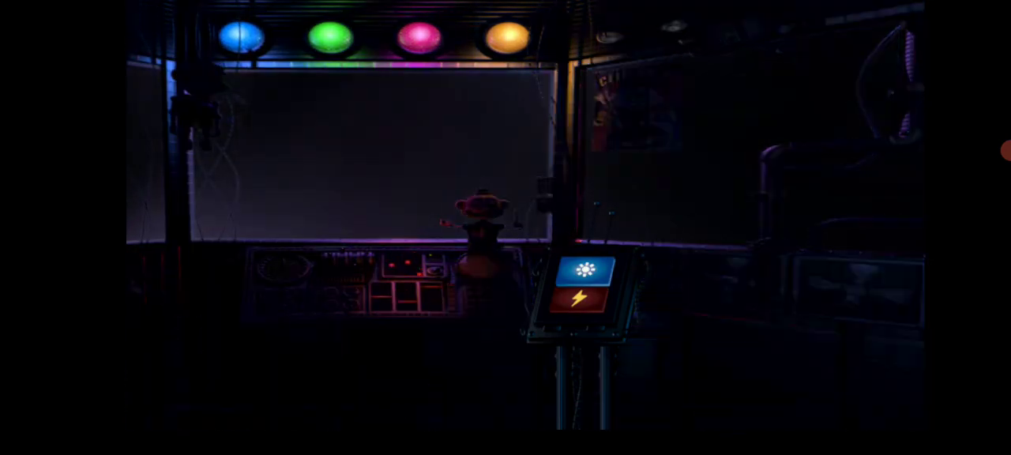